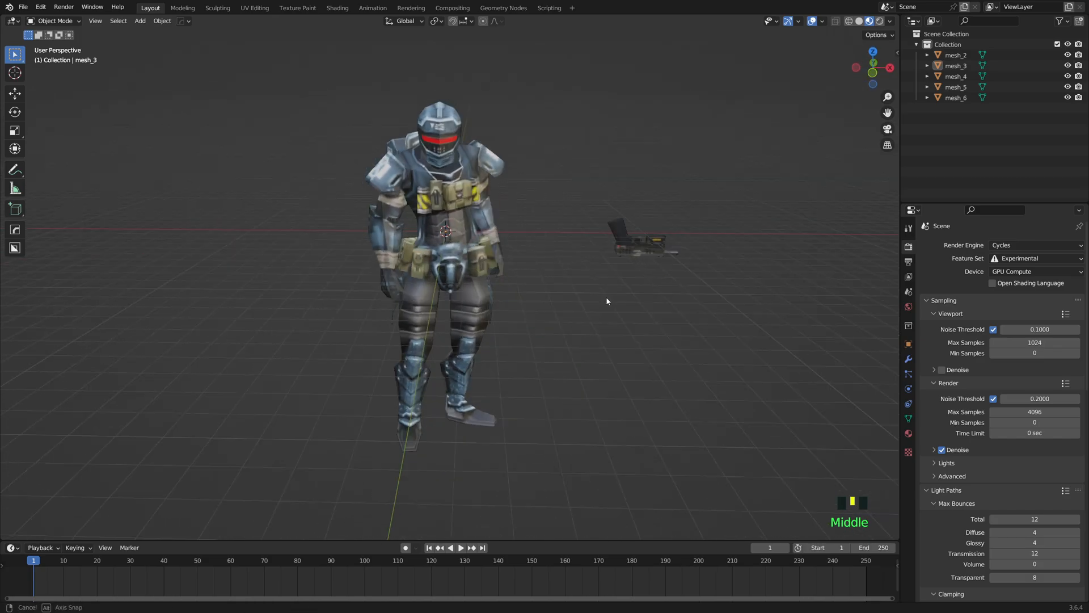
- Select the soldier body mesh_3 and briefly inspect its geometry in Edit Mode
{"action": "scroll", "scroll_direction": "down", "scroll_amount": 3}
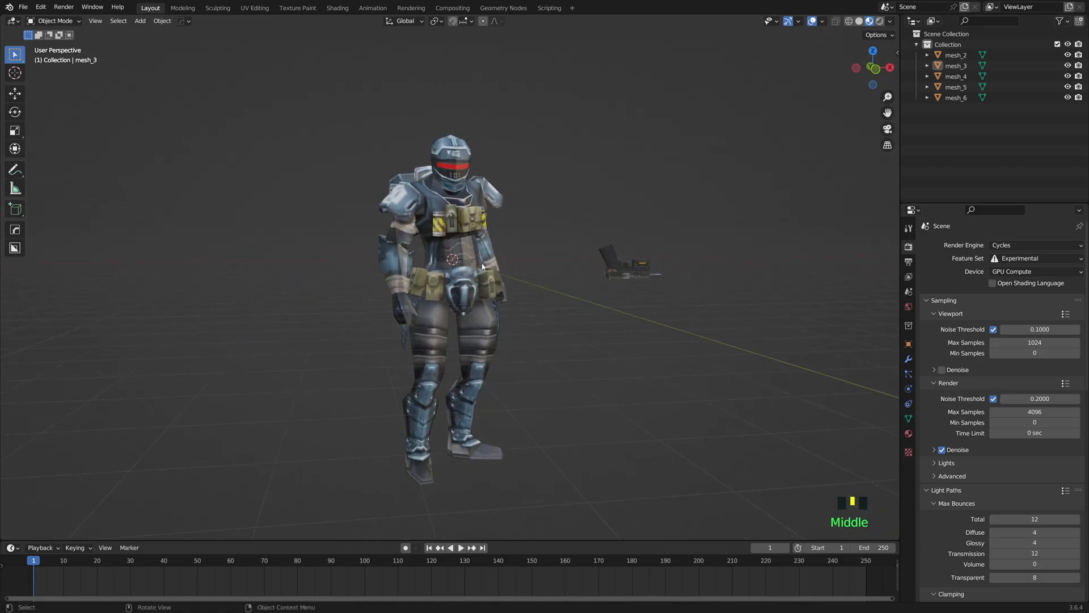
{"action": "scroll", "scroll_direction": "down", "scroll_amount": 3}
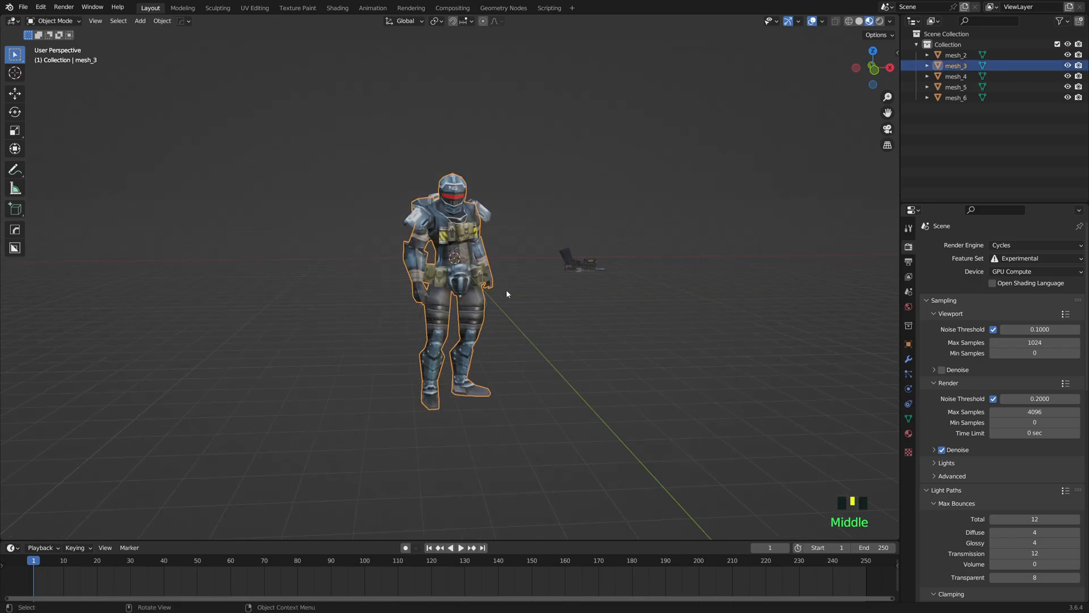
{"action": "scroll", "scroll_direction": "up", "scroll_amount": 3}
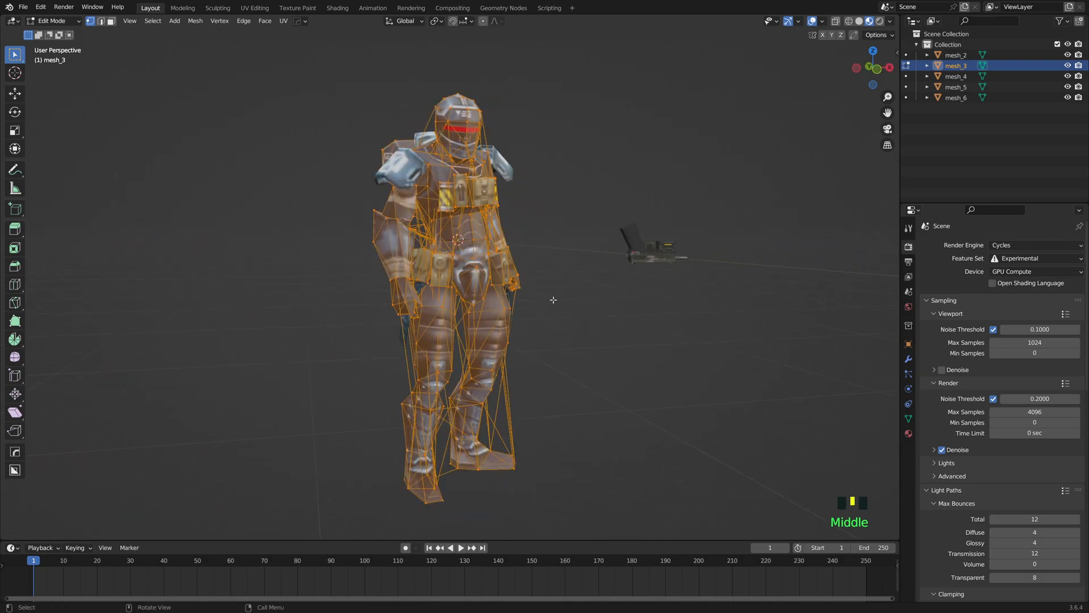
{"action": "key", "text": "Tab"}
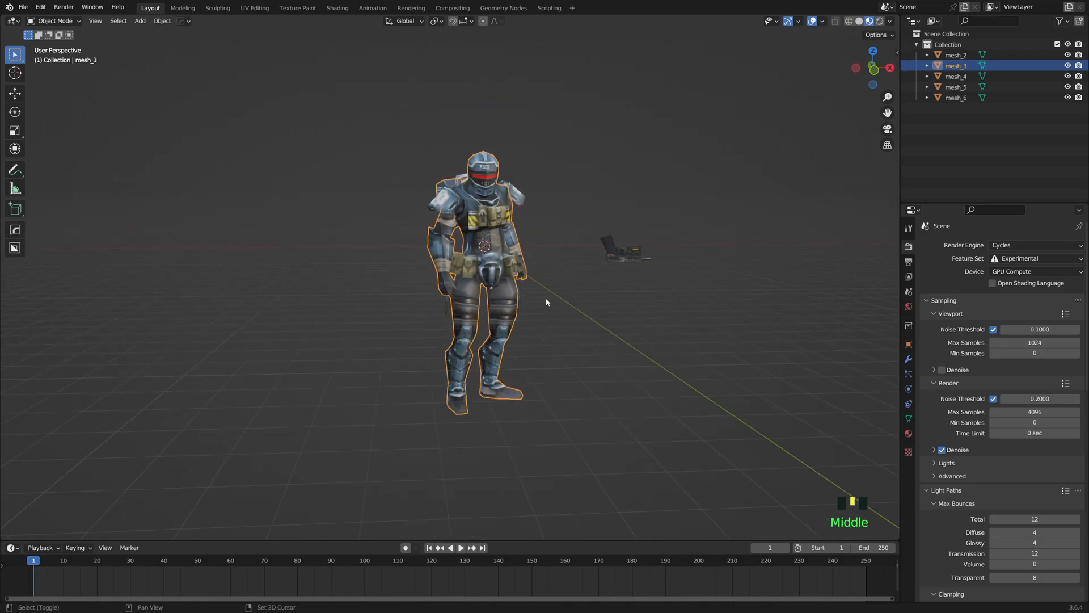
- Isolate mesh_3 in Local View and enter Edit Mode to merge its vertices by distance
{"action": "key", "text": "Tab"}
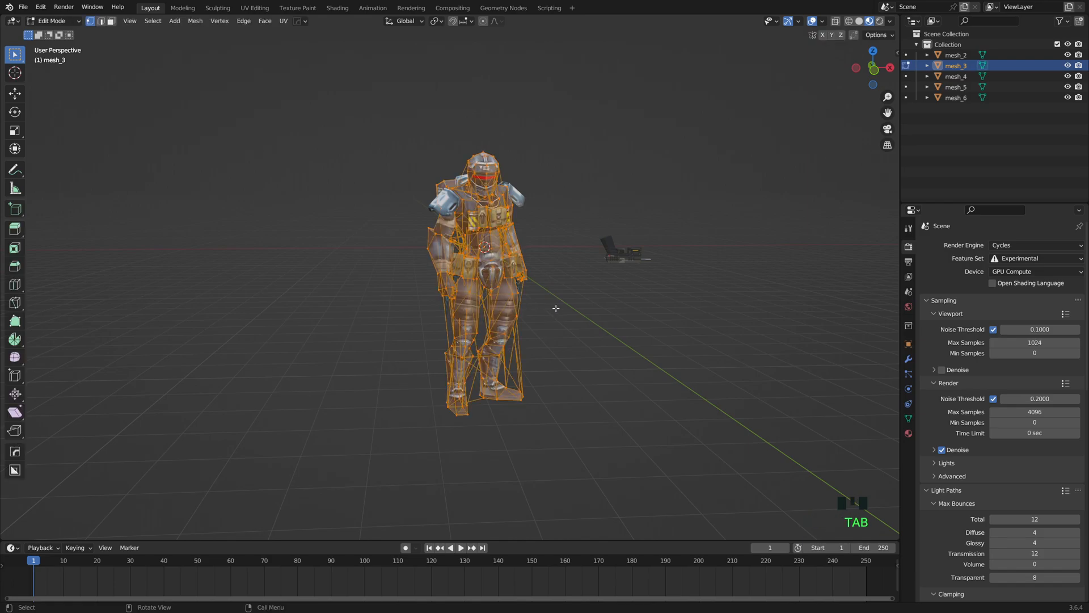
{"action": "key", "text": "Tab"}
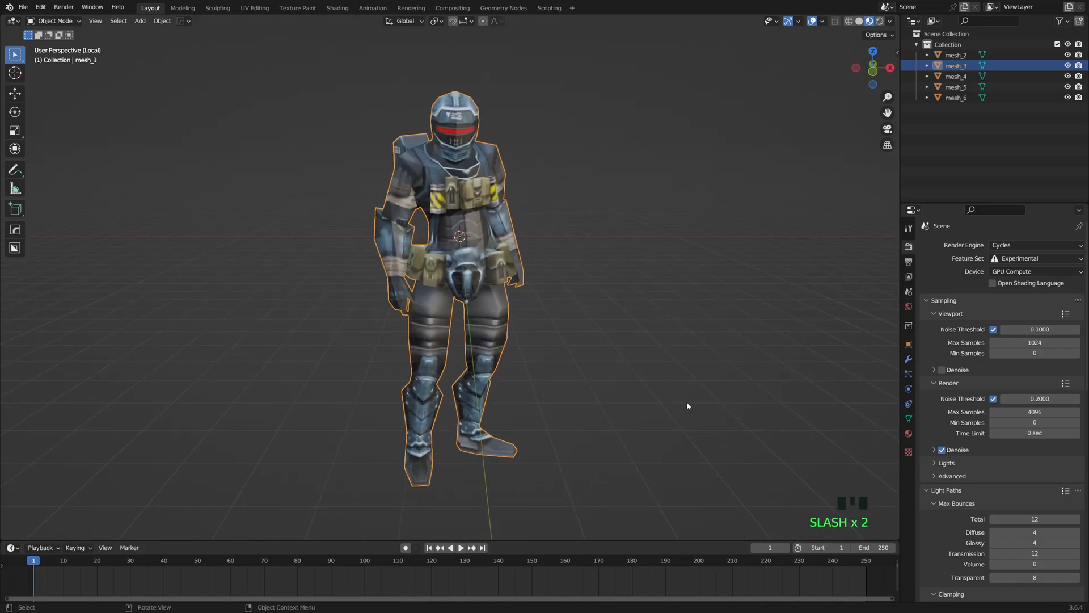
{"action": "key", "text": "Tab"}
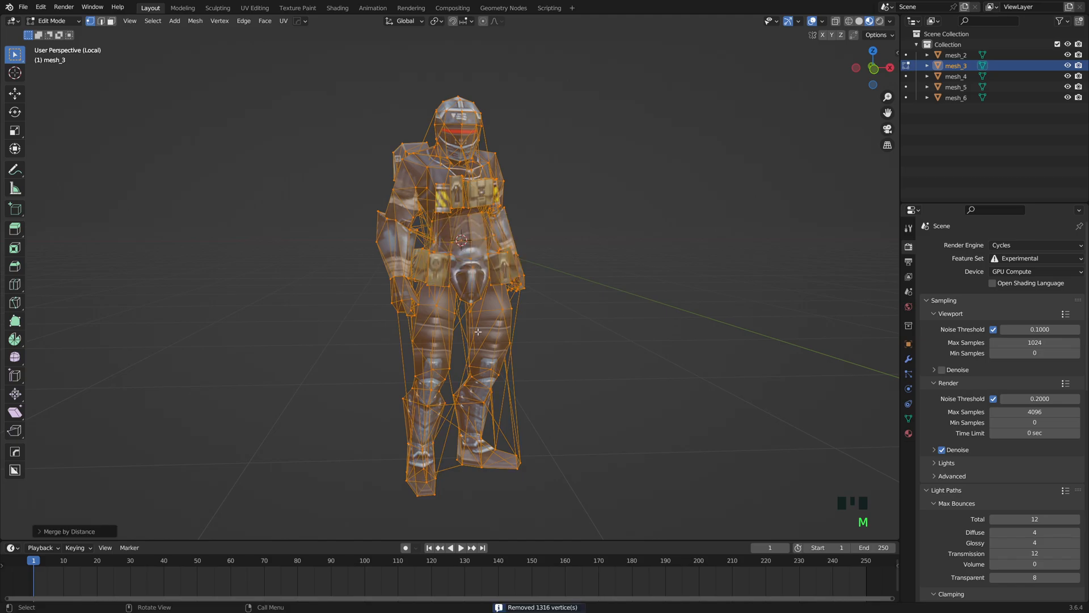
- Merge mesh_3's vertices by distance, delete its 186 loose edges and return to Object Mode
{"action": "left_click", "coordinate": [68, 487]}
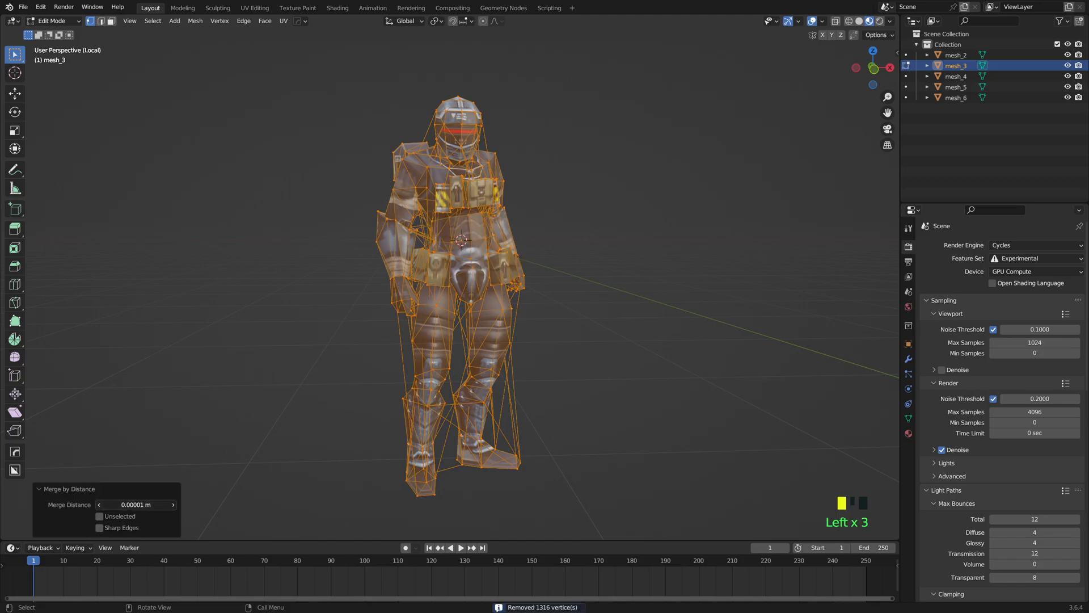
{"action": "key", "text": "Tab"}
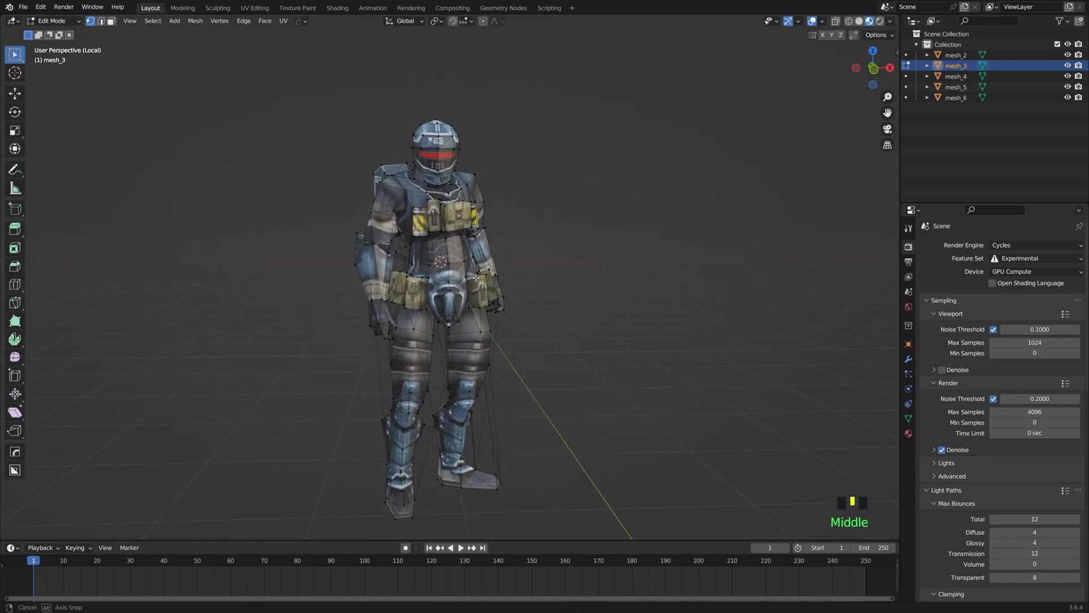
{"action": "key", "text": "a"}
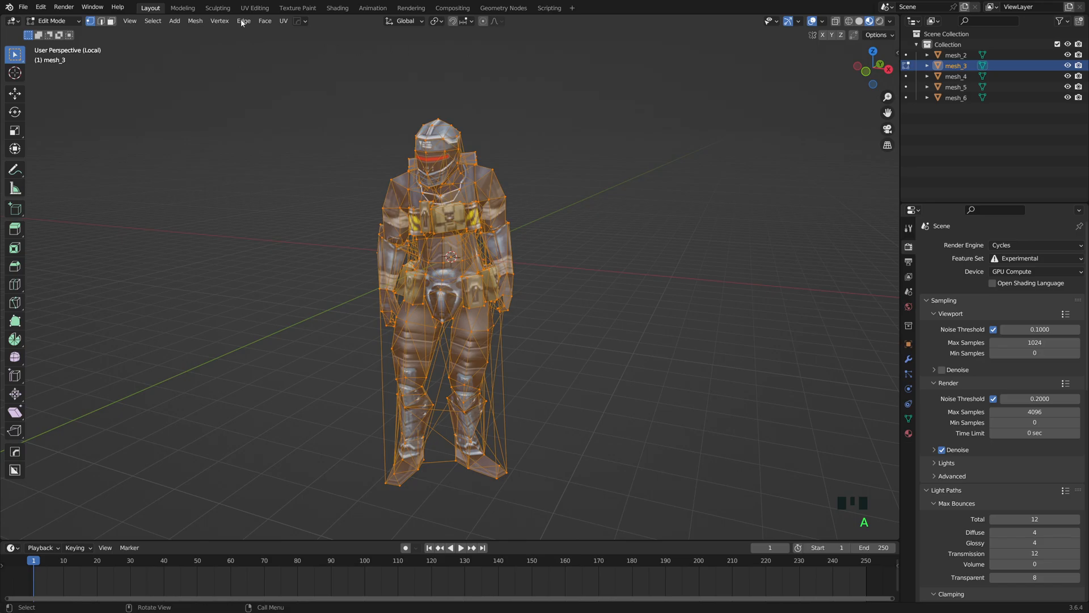
{"action": "left_click", "coordinate": [195, 20]}
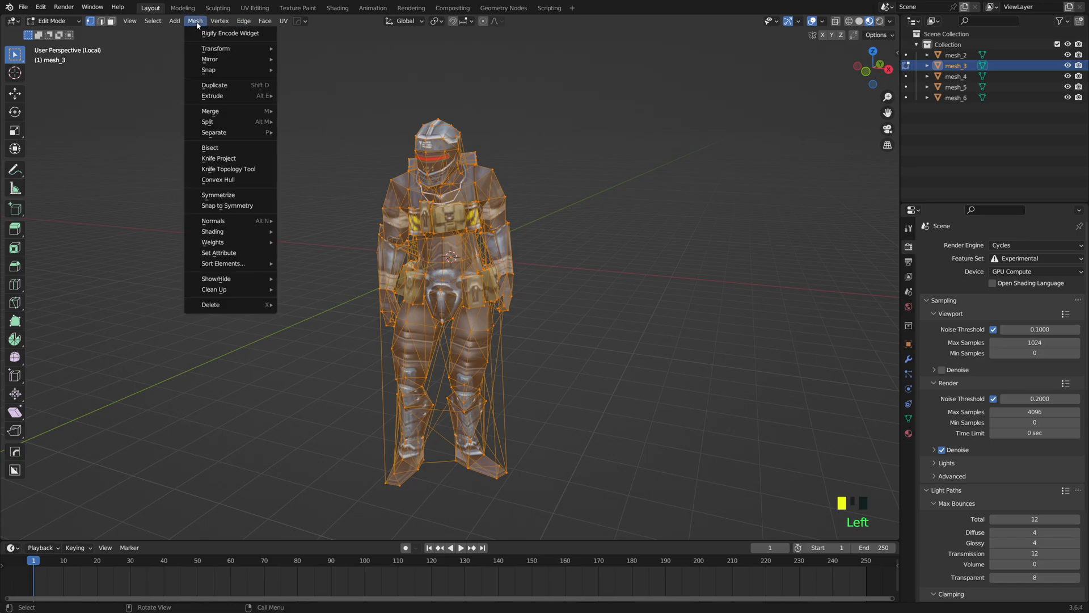
{"action": "mouse_move", "coordinate": [234, 157]}
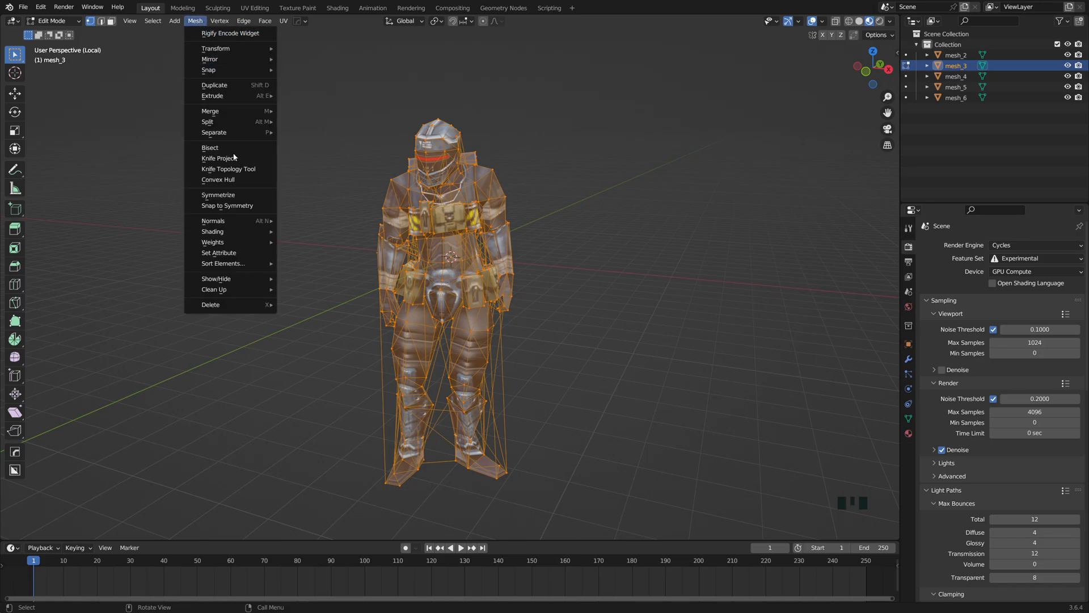
{"action": "mouse_move", "coordinate": [229, 289]}
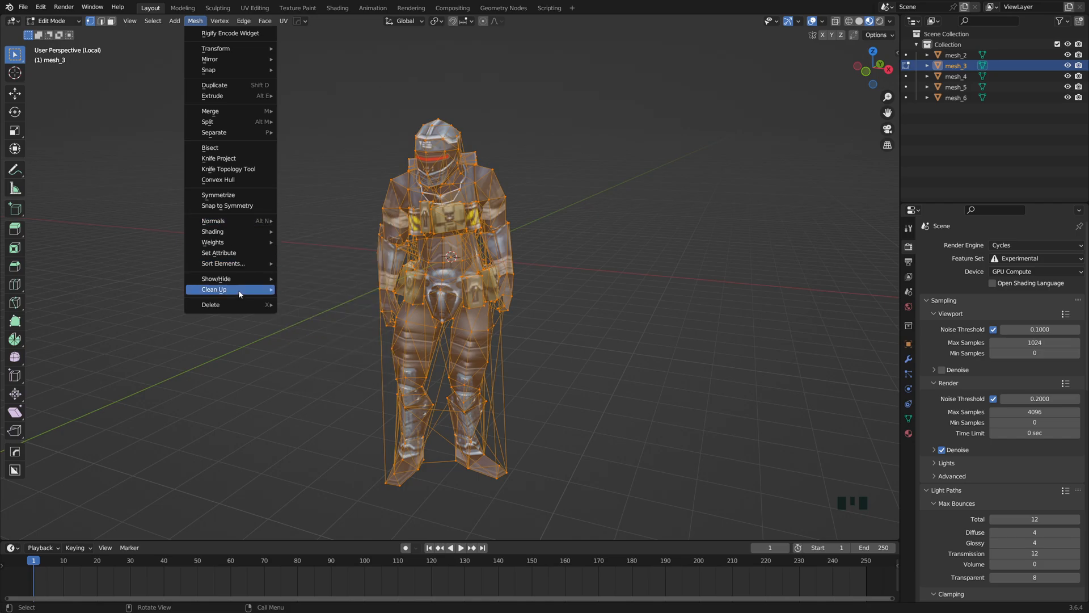
{"action": "key", "text": "Tab"}
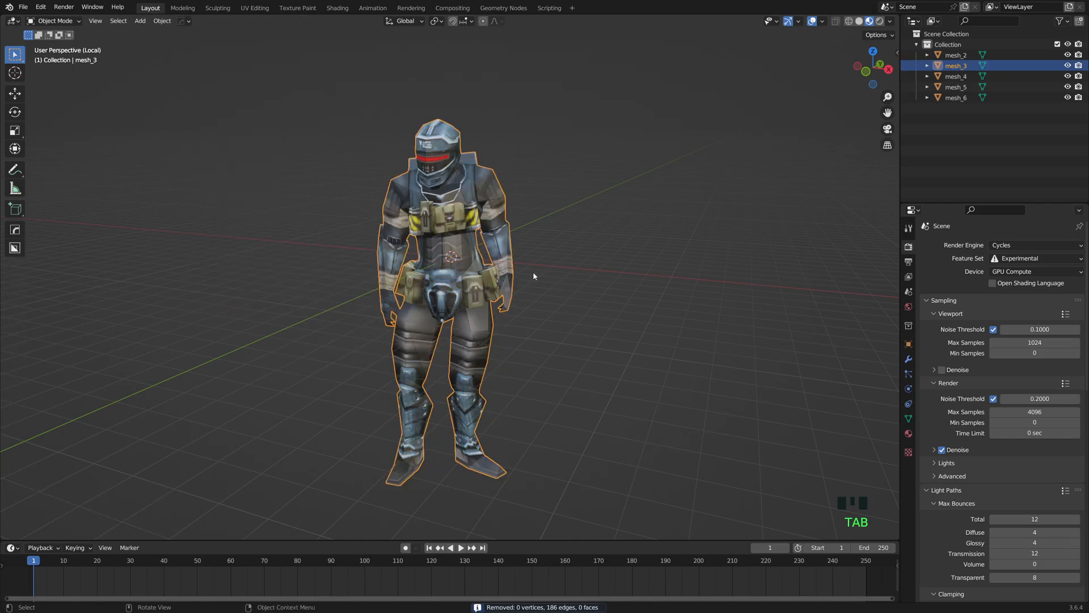
- Merge mesh_4's duplicate vertices by distance, removing 72
{"action": "key", "text": "Tab"}
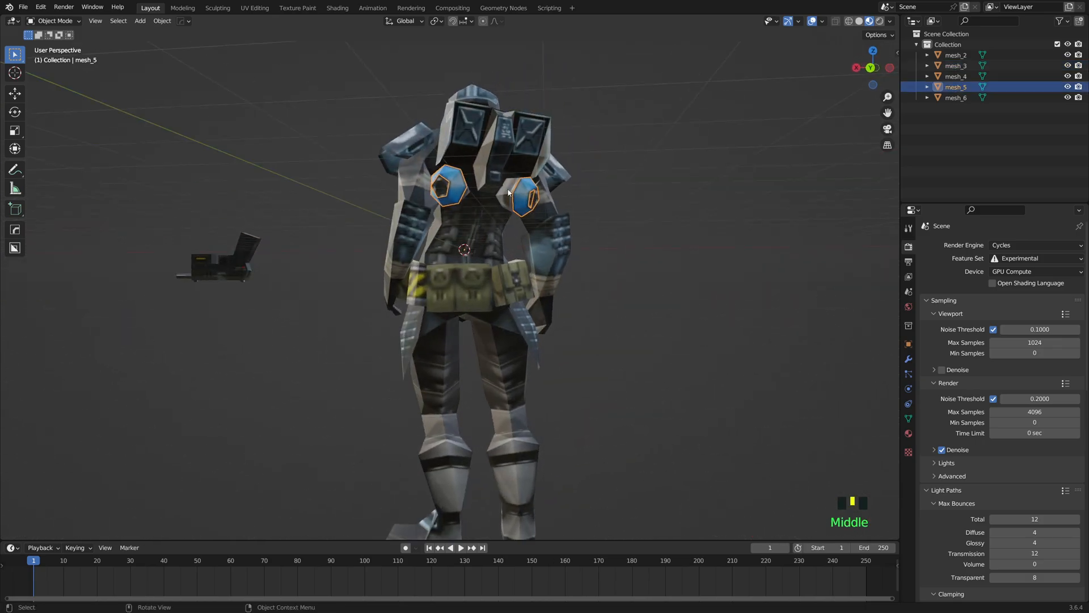
{"action": "key", "text": "Tab"}
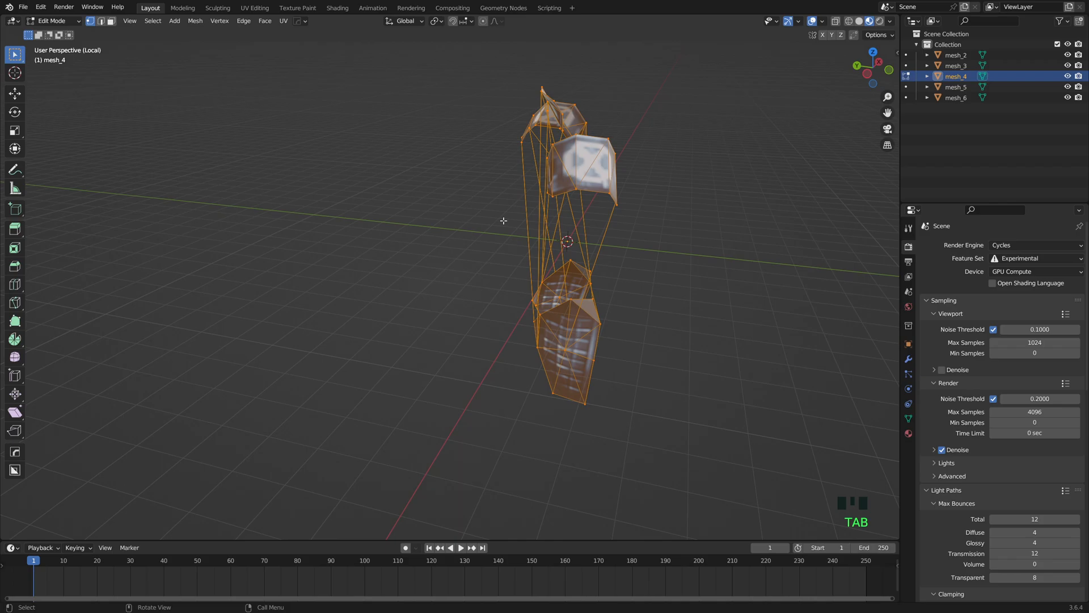
{"action": "key", "text": "m"}
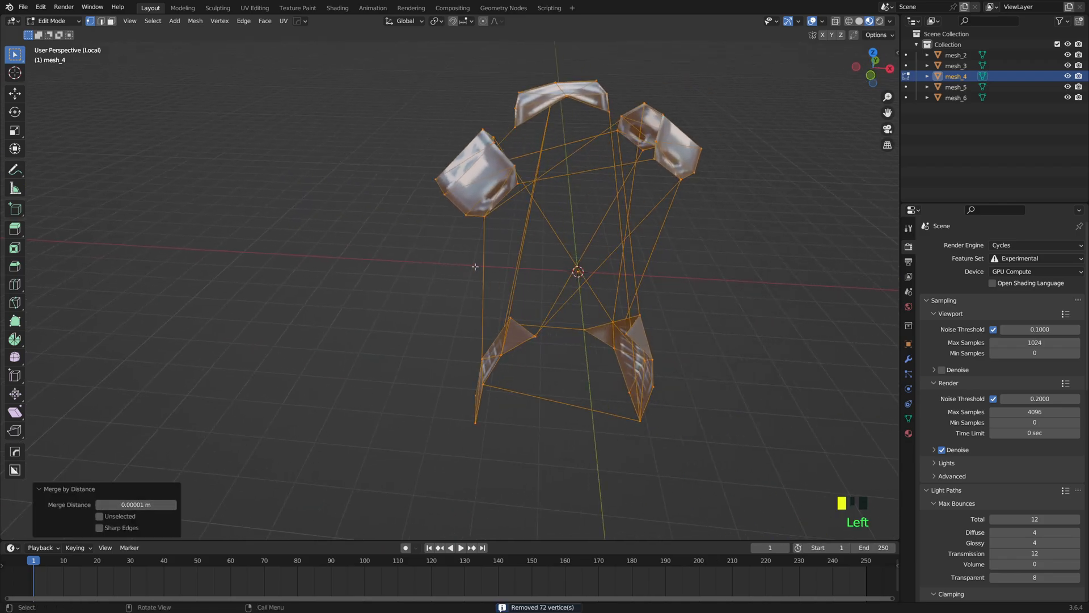
{"action": "left_click", "coordinate": [195, 21]}
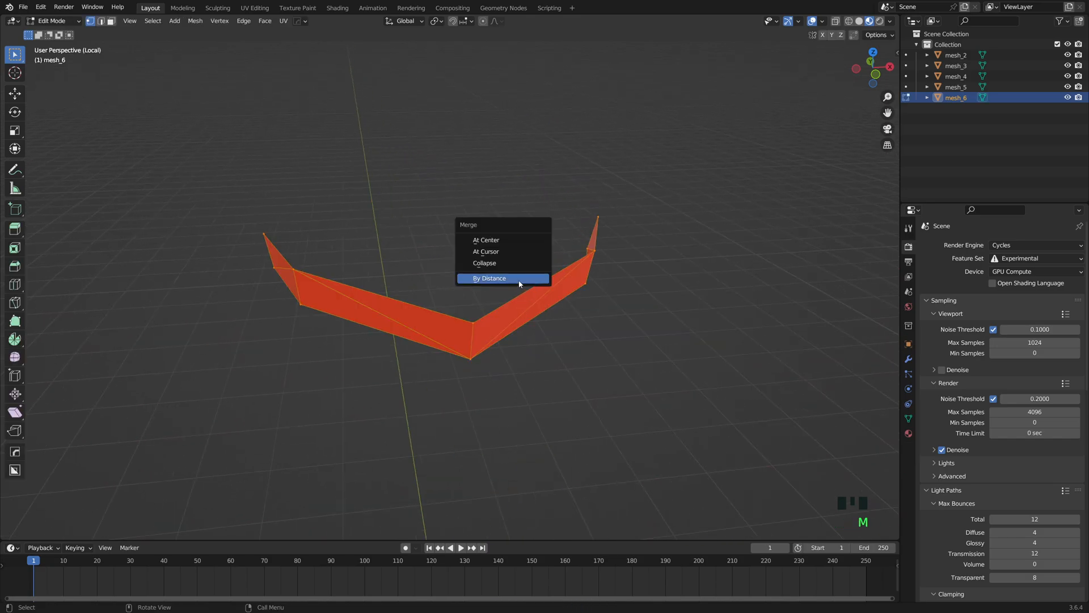
- Merge the visor mesh_6's 9 duplicate vertices, then begin editing the gun mesh_2
{"action": "left_click", "coordinate": [489, 278]}
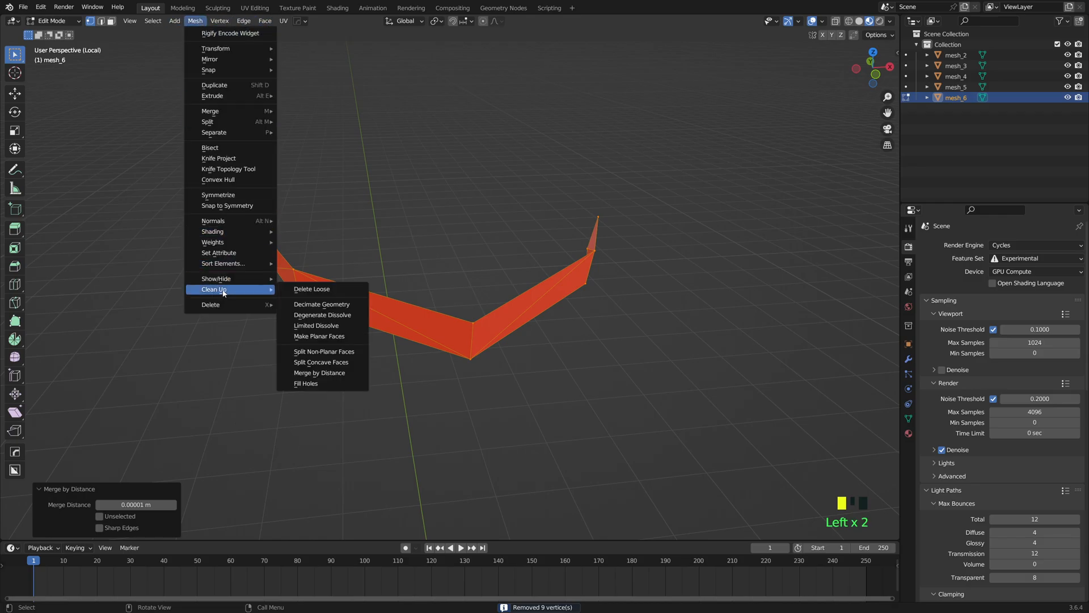
{"action": "key", "text": "Tab"}
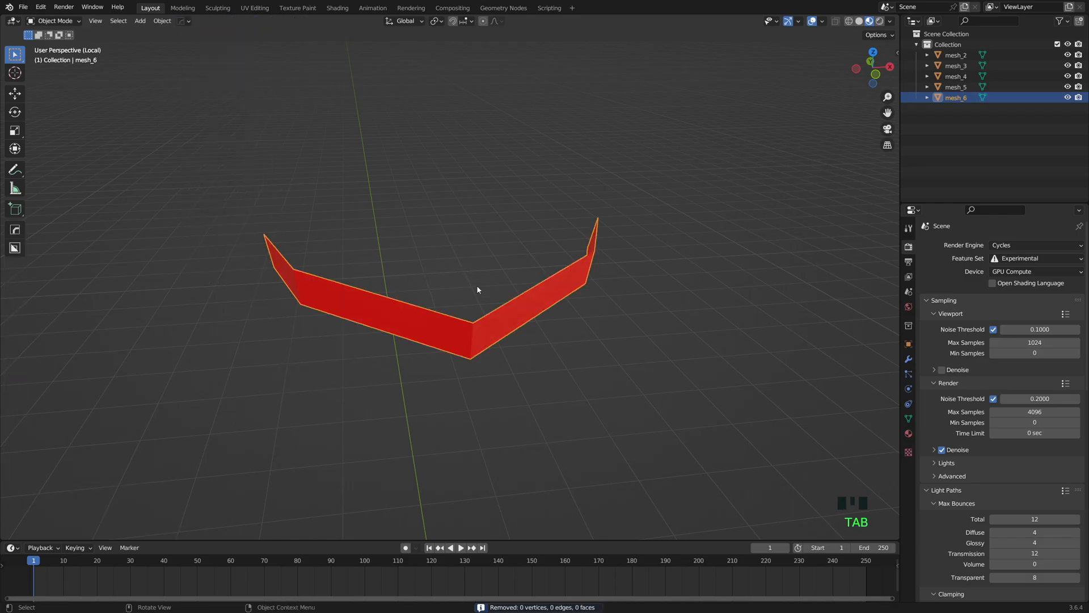
{"action": "key", "text": "Tab"}
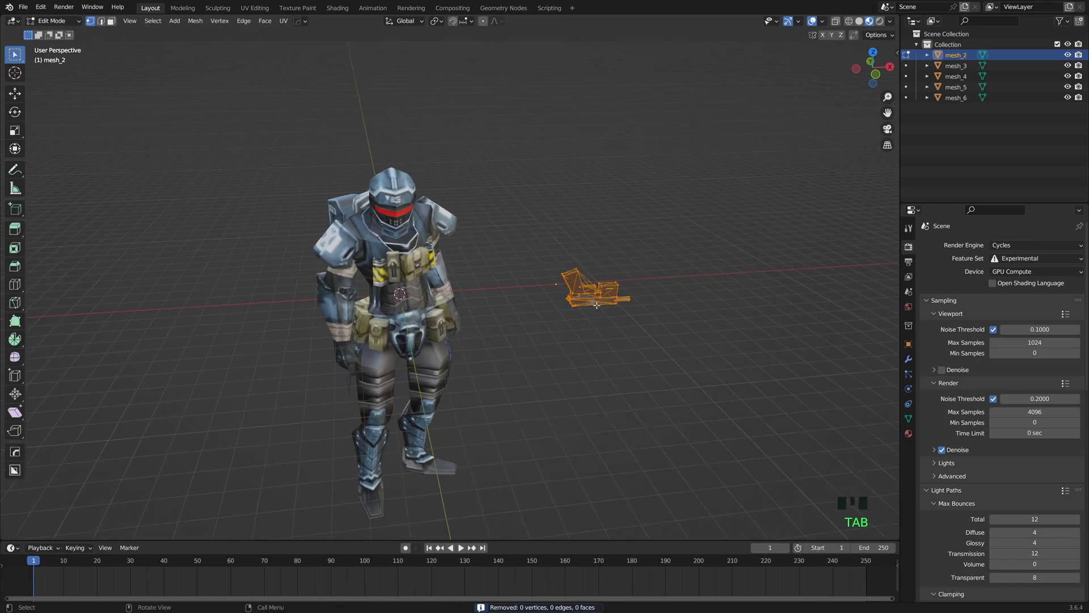
- Merge mesh_5's duplicate vertices by distance, removing 17, and delete mesh_2's loose edges
{"action": "key", "text": "Tab"}
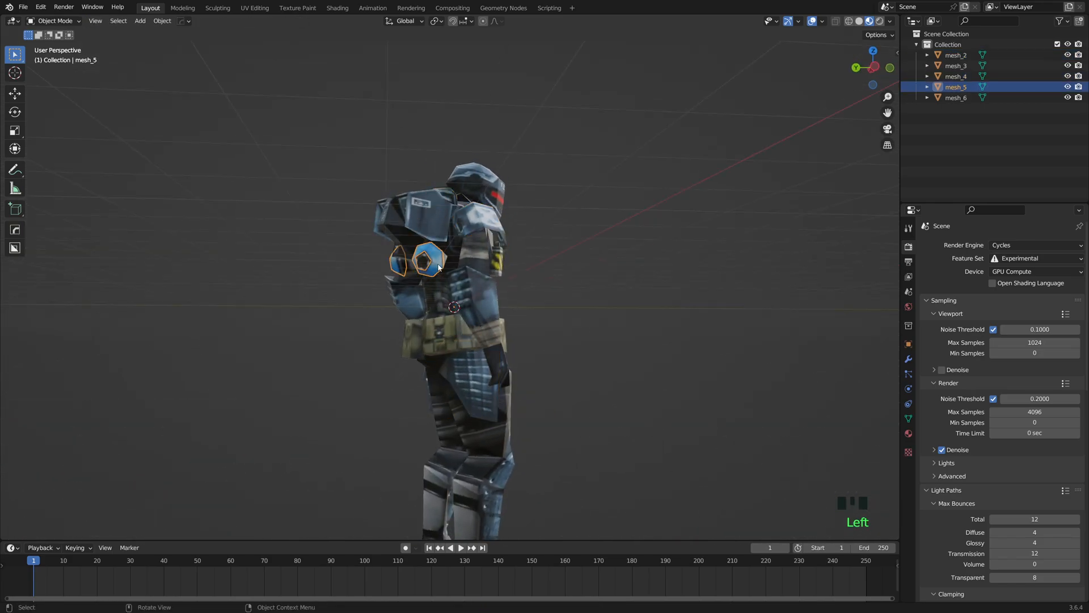
{"action": "key", "text": "Tab"}
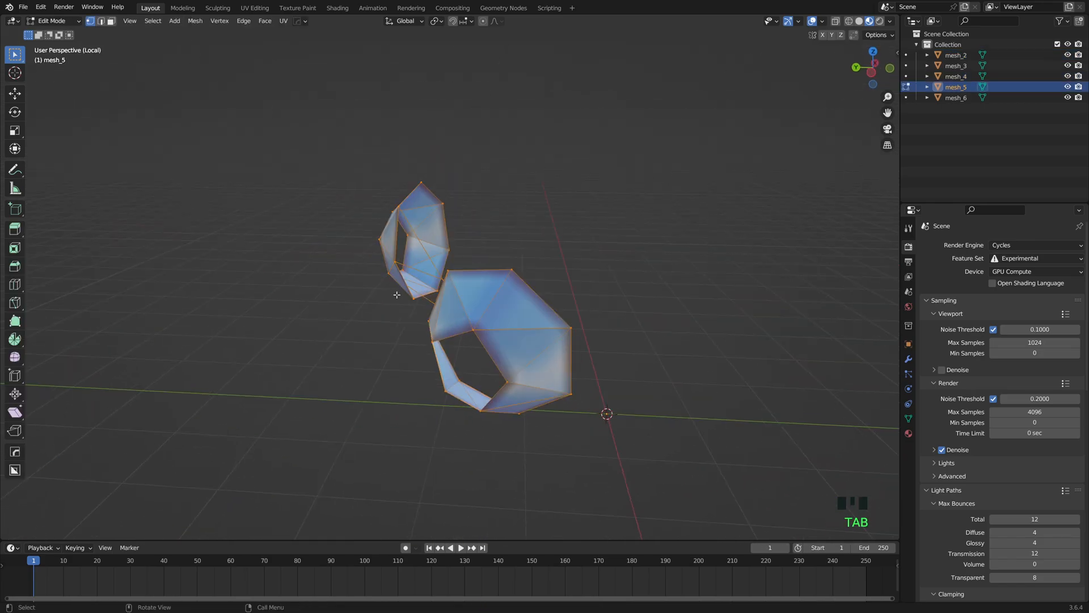
{"action": "key", "text": "m"}
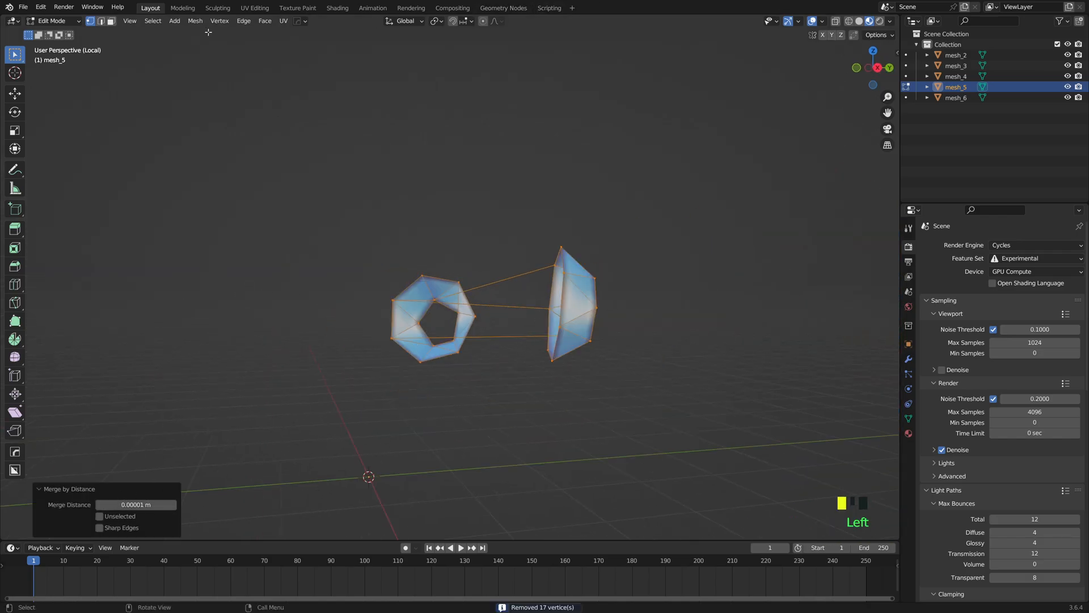
{"action": "left_click", "coordinate": [264, 20]}
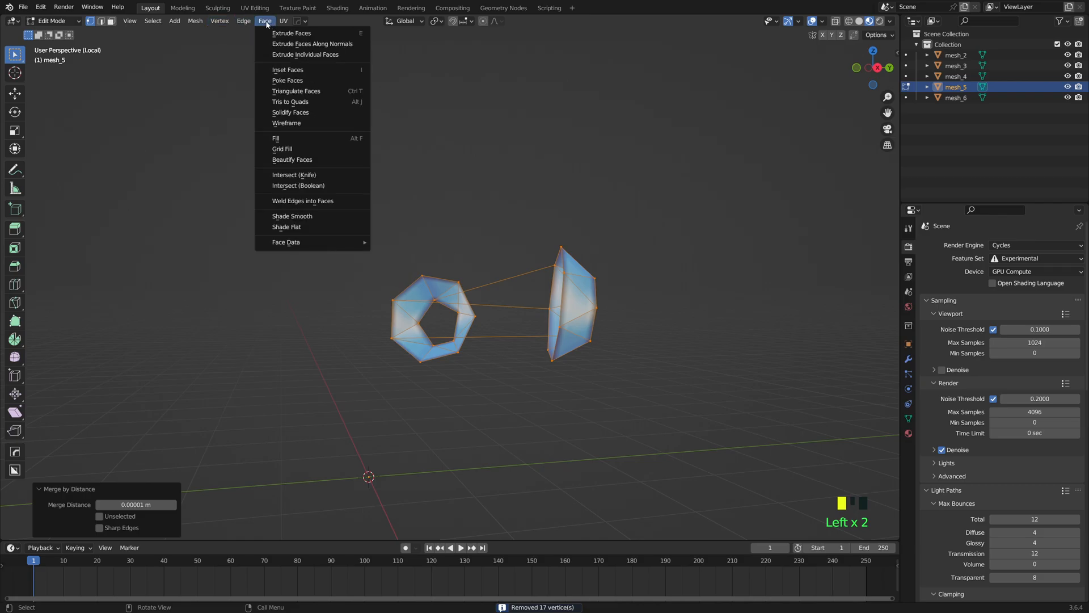
{"action": "left_click", "coordinate": [195, 21]}
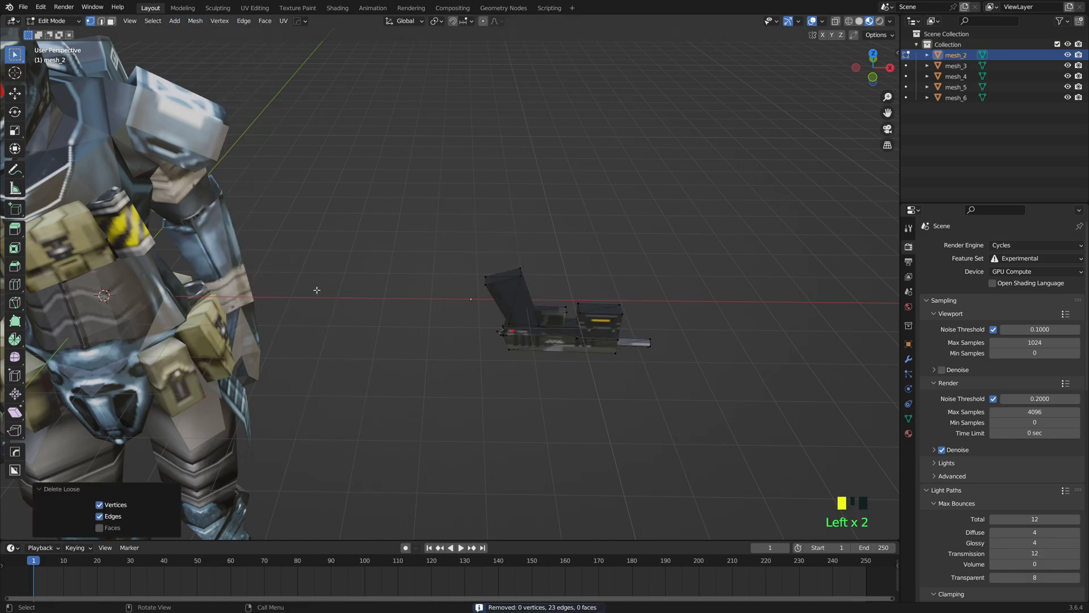
- Return to Object Mode and pan to centre the cleaned soldier model
{"action": "key", "text": "Tab"}
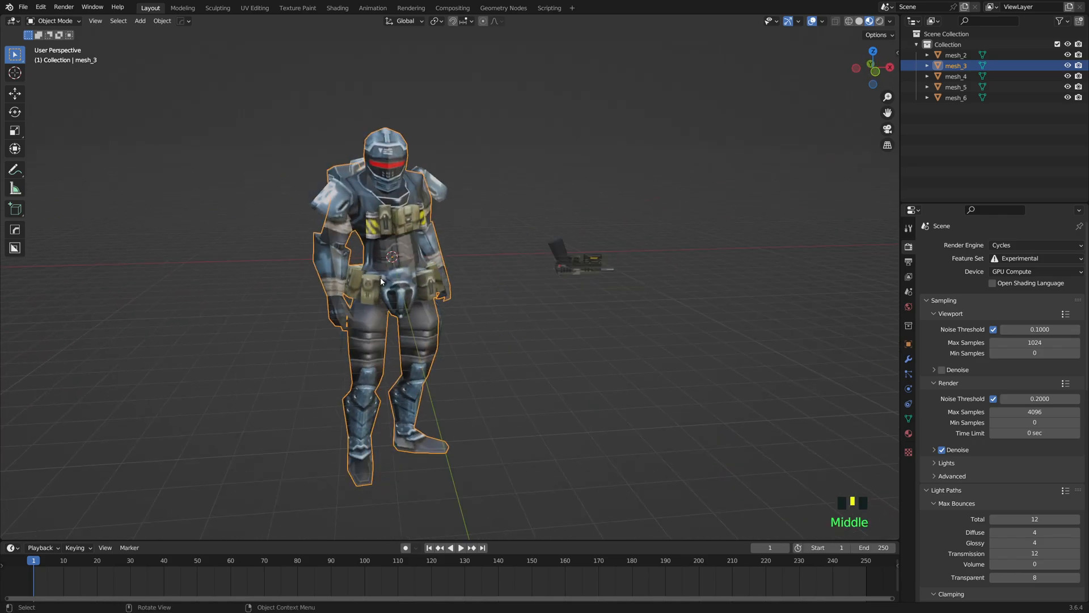
{"action": "left_click_drag", "start_coordinate": [382, 277], "coordinate": [451, 271]}
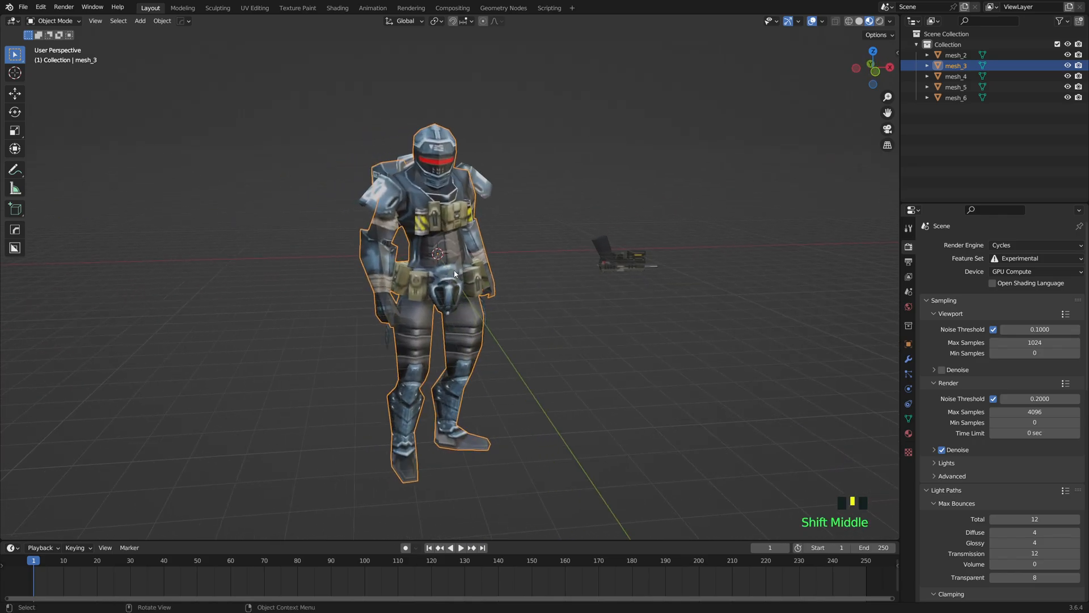